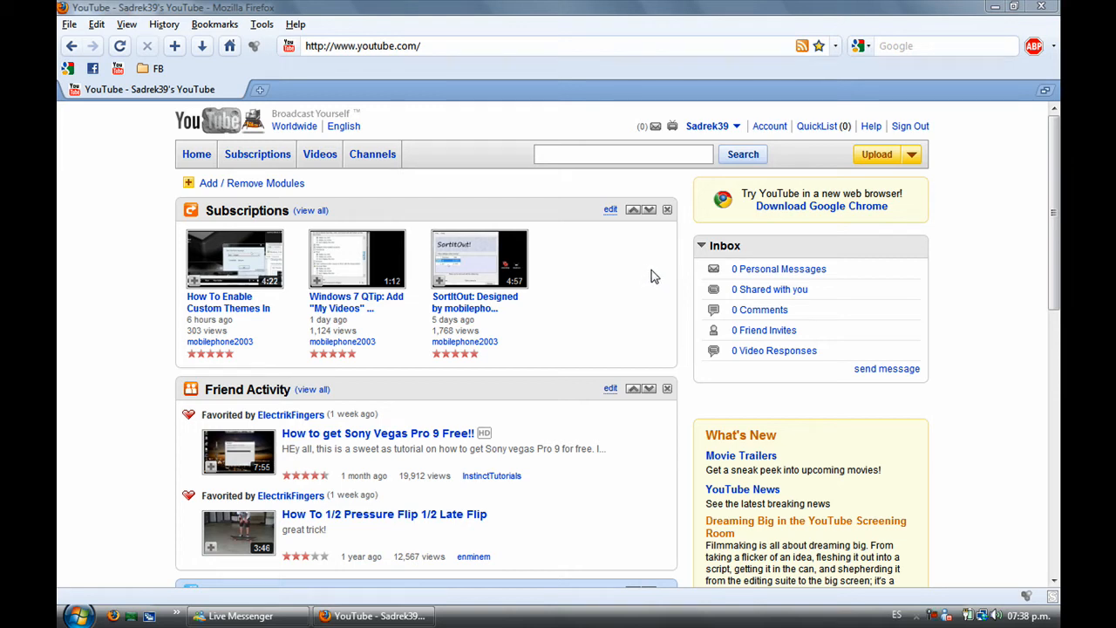
mouse_move(640, 272)
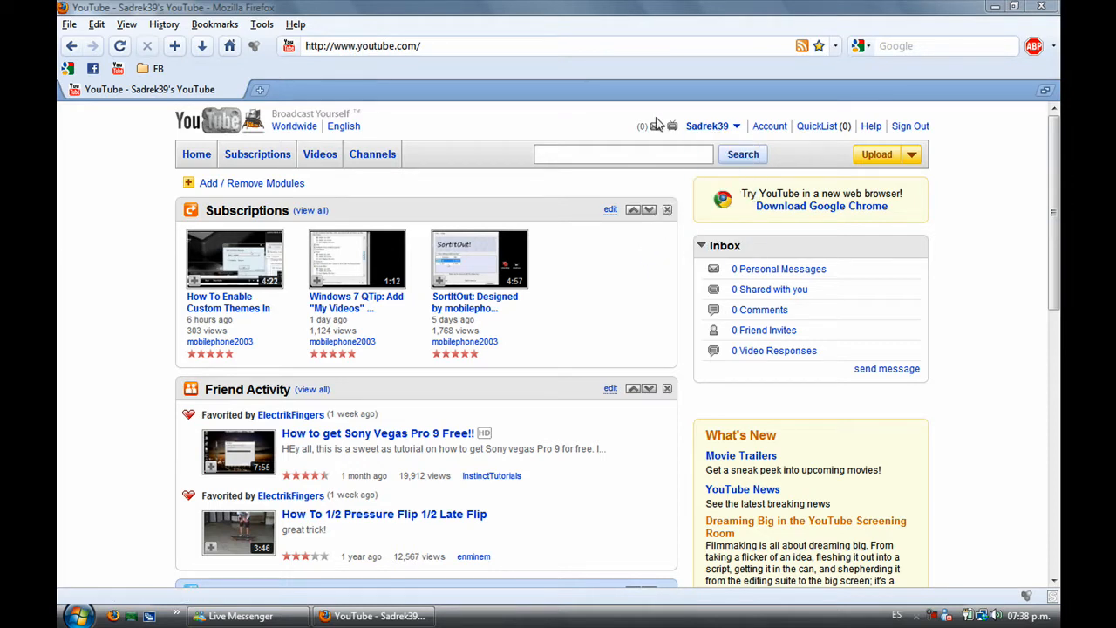
Open the YouTube Inbox's Personal Messages from the envelope icon beside the account name
click(655, 125)
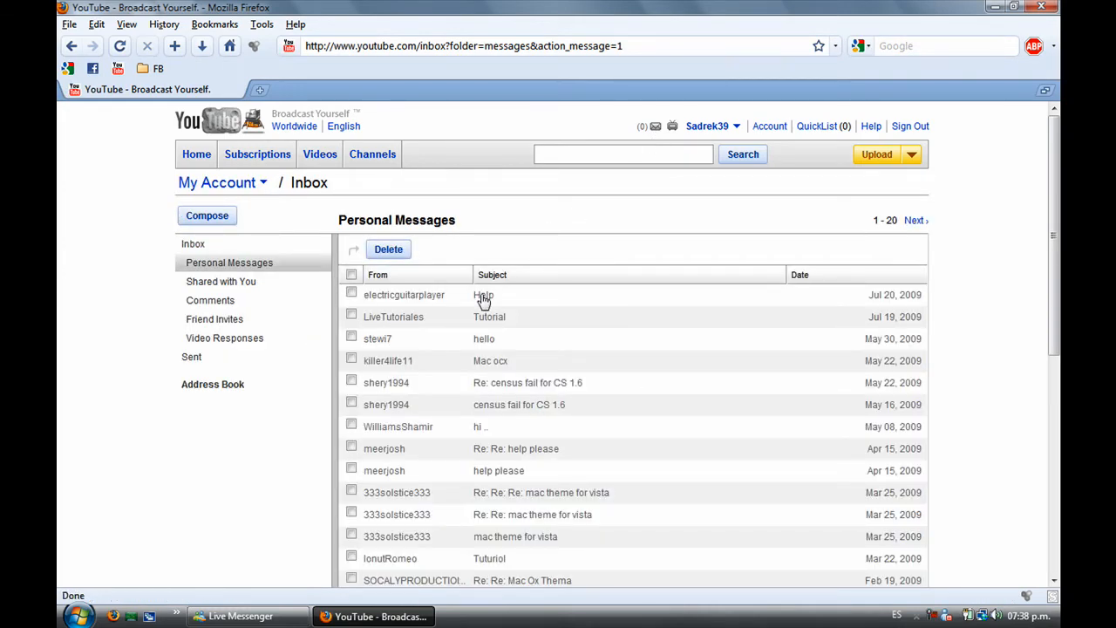
Read the 'Help' message about the Mac theme breaking Vista, then go to My Videos
click(484, 296)
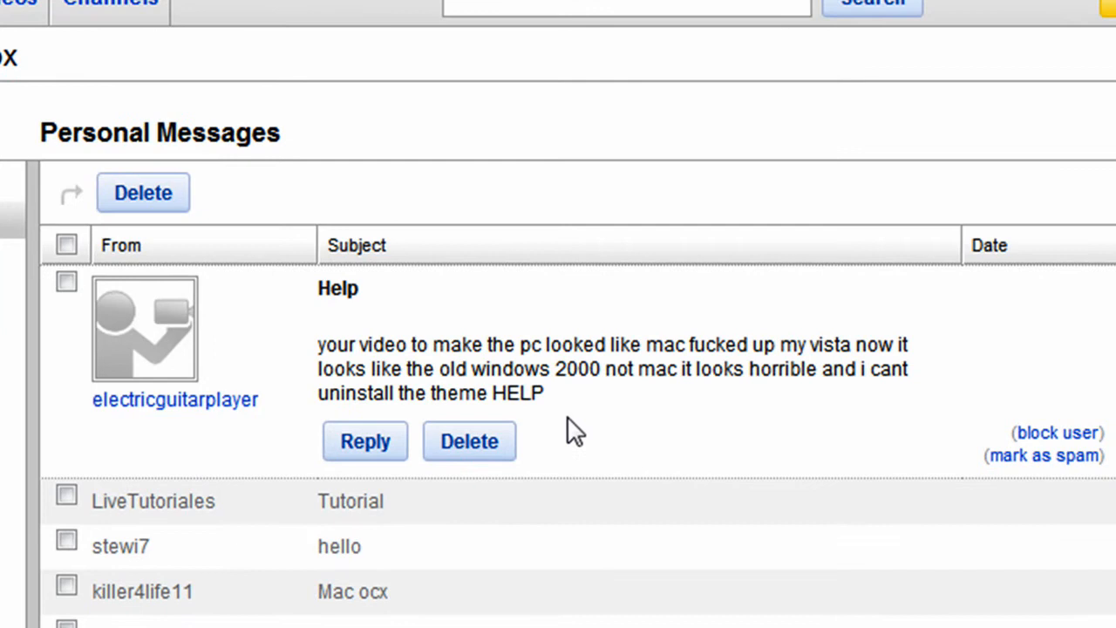
mouse_move(273, 349)
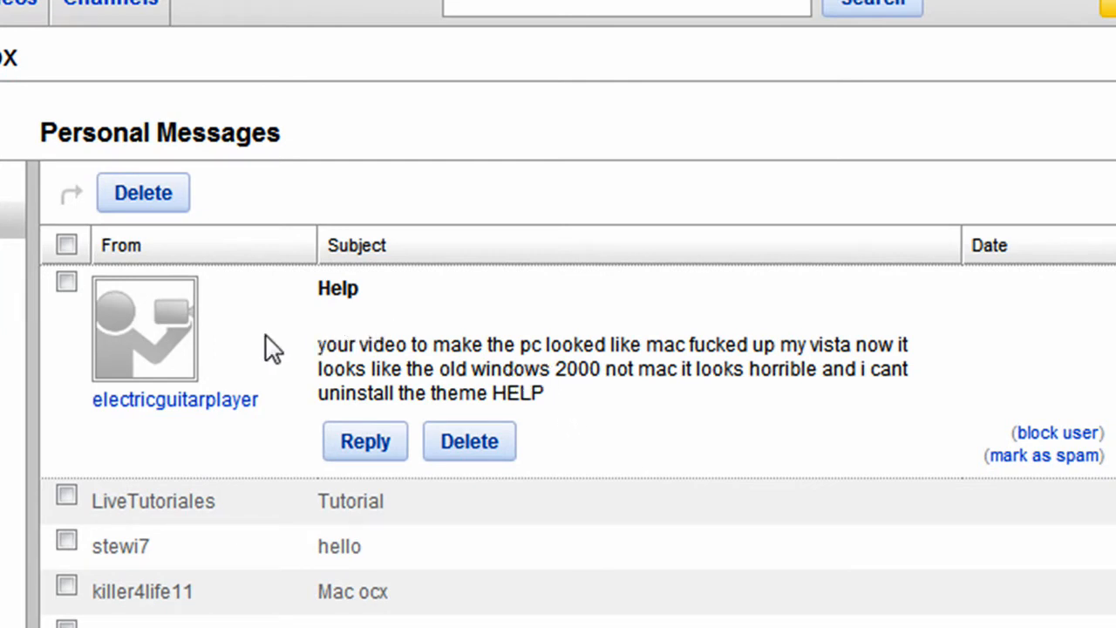
mouse_move(113, 414)
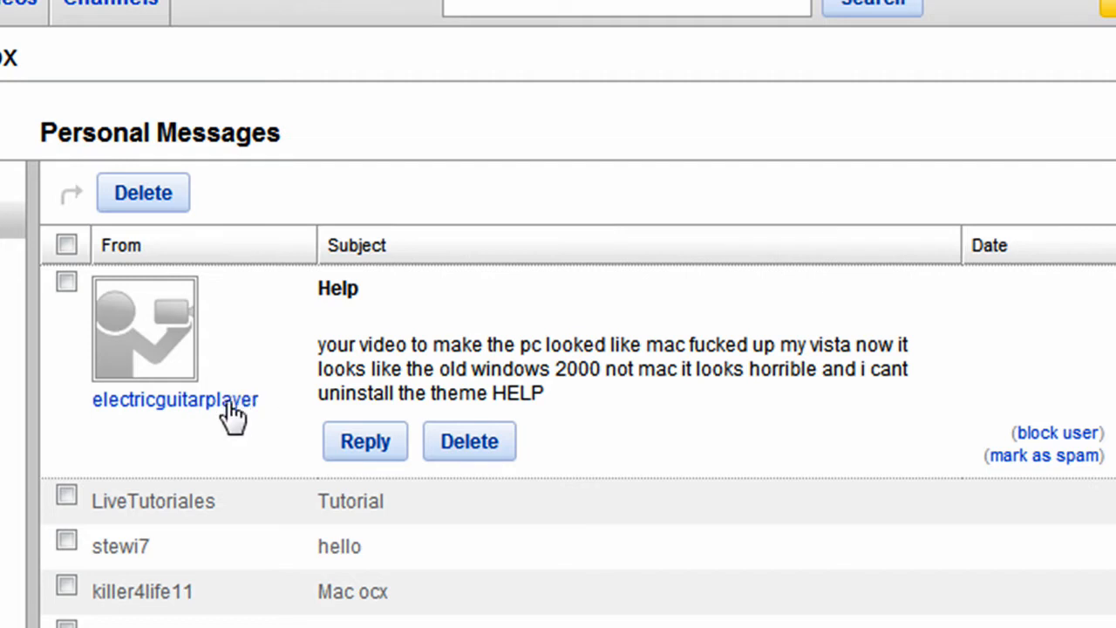
mouse_move(322, 353)
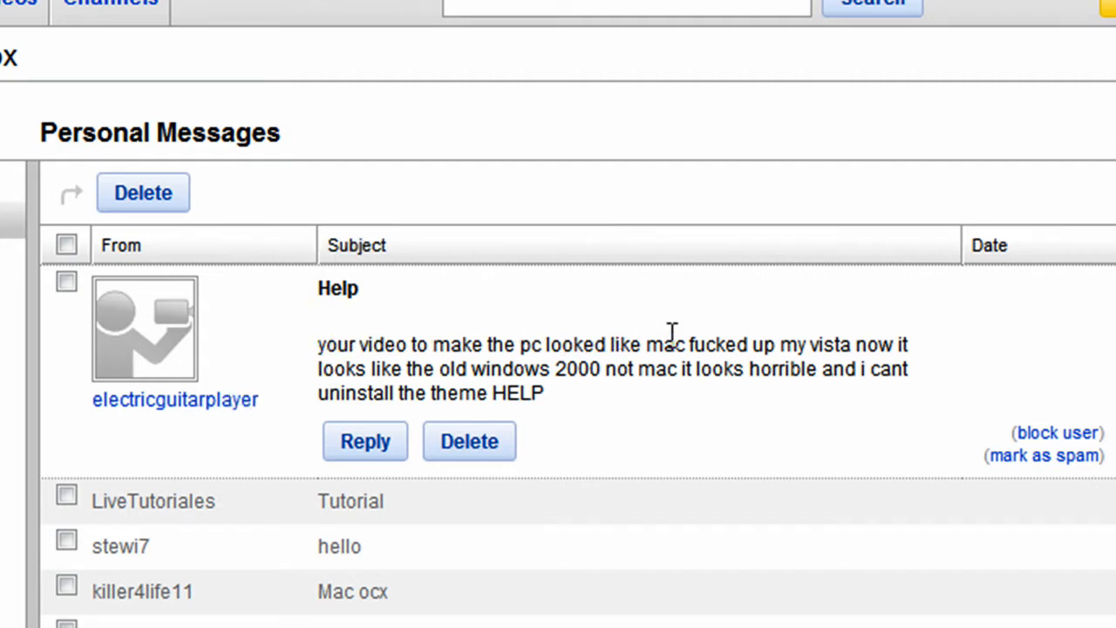
mouse_move(279, 327)
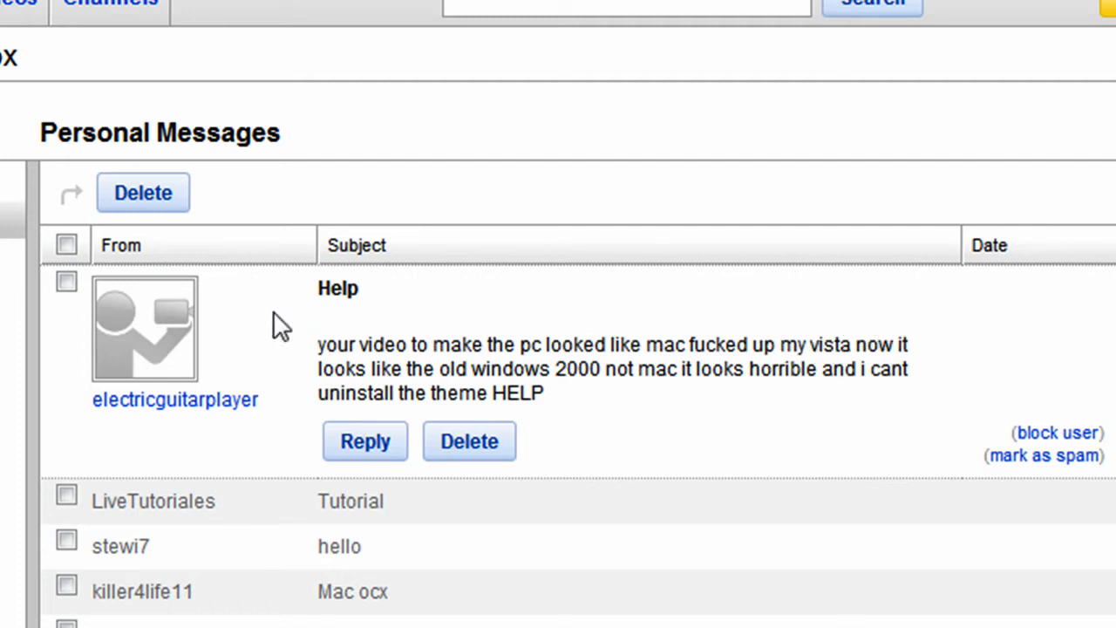
mouse_move(583, 365)
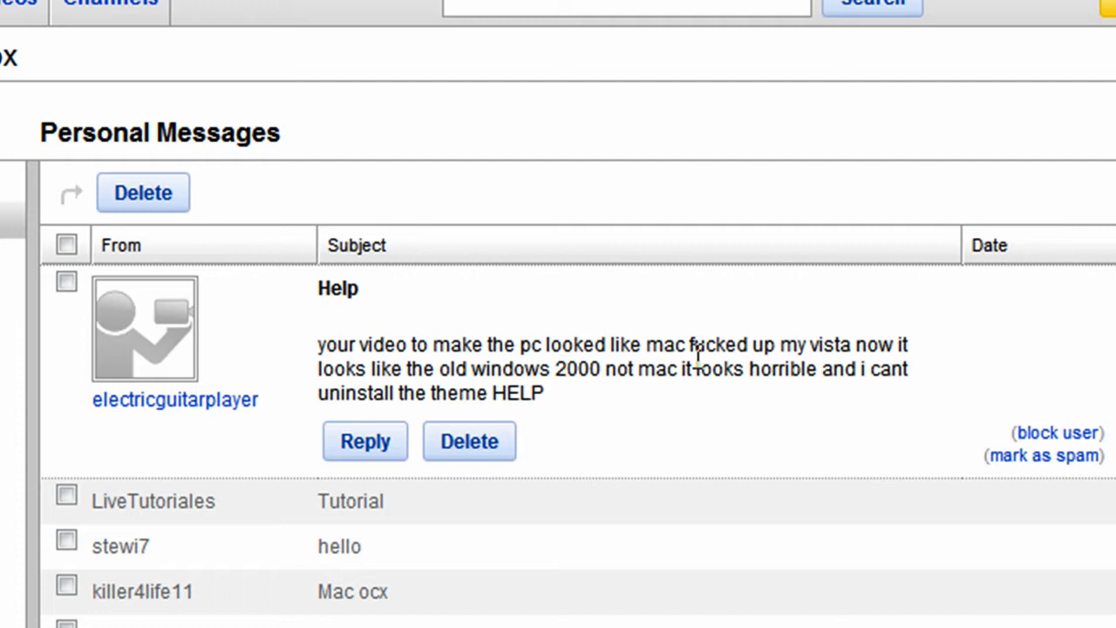
mouse_move(665, 368)
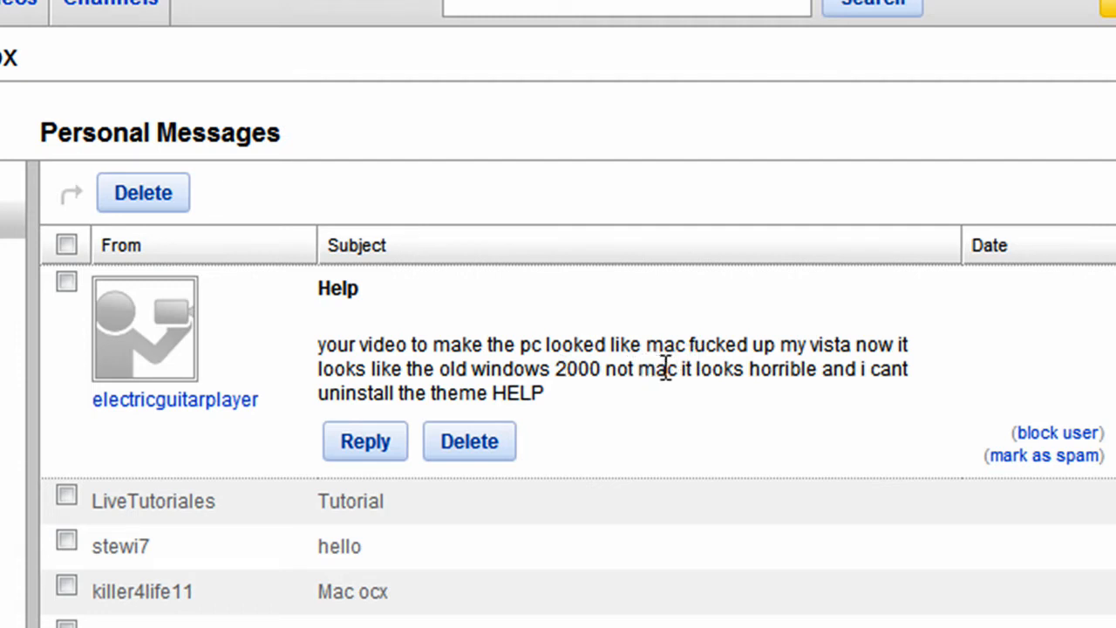
mouse_move(523, 375)
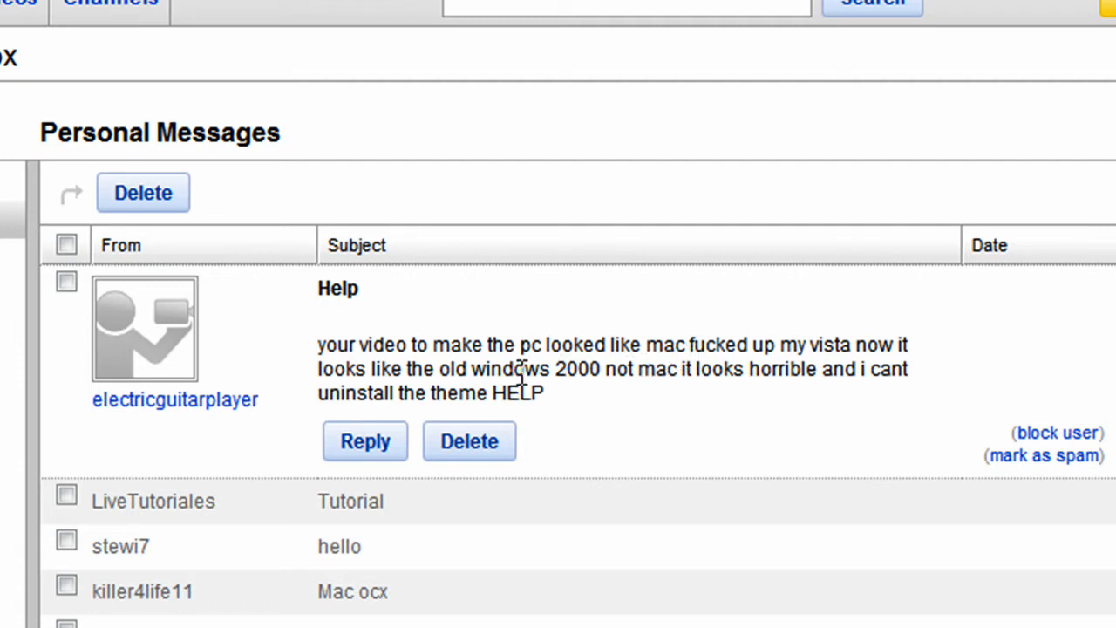
mouse_move(613, 374)
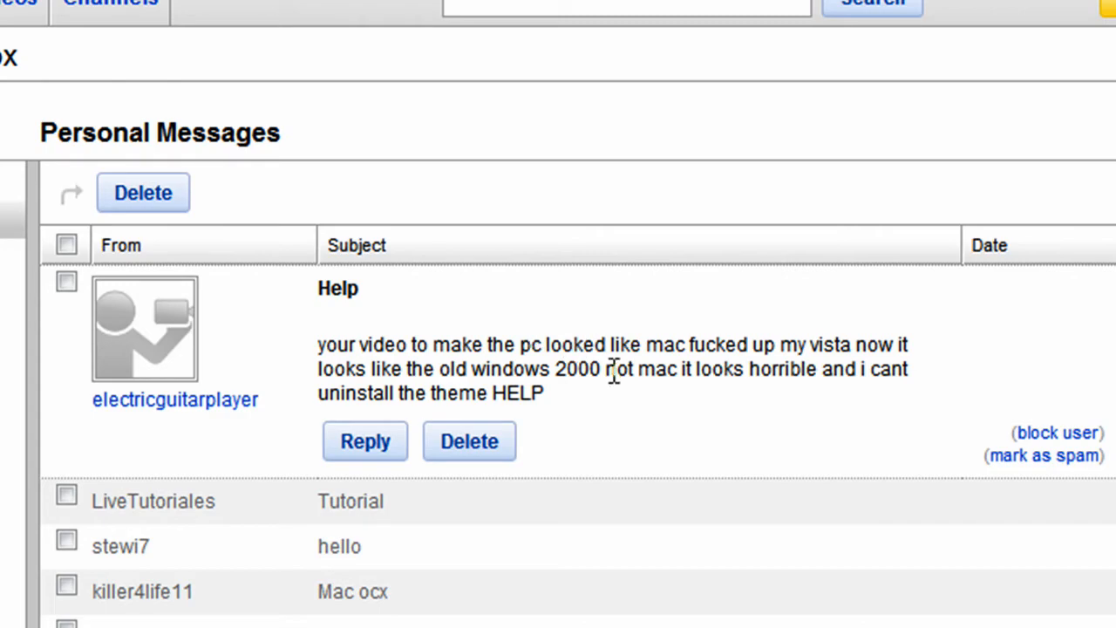
click(719, 112)
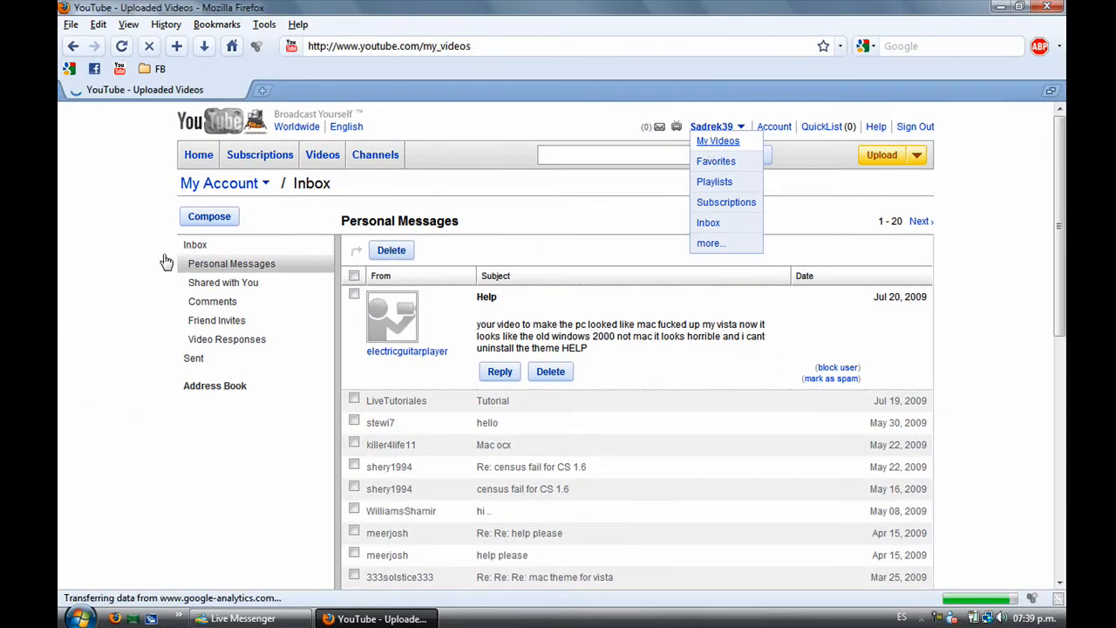
Find and open the 'How to get a Mac theme for Vista' video in Uploaded Videos
click(718, 140)
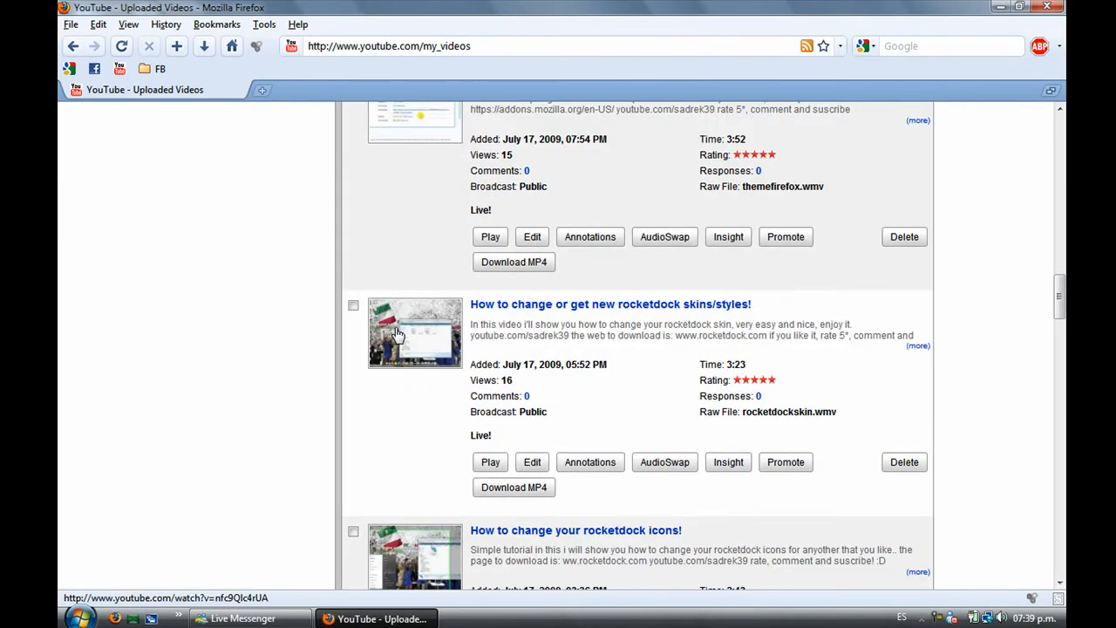
scroll(down, 3)
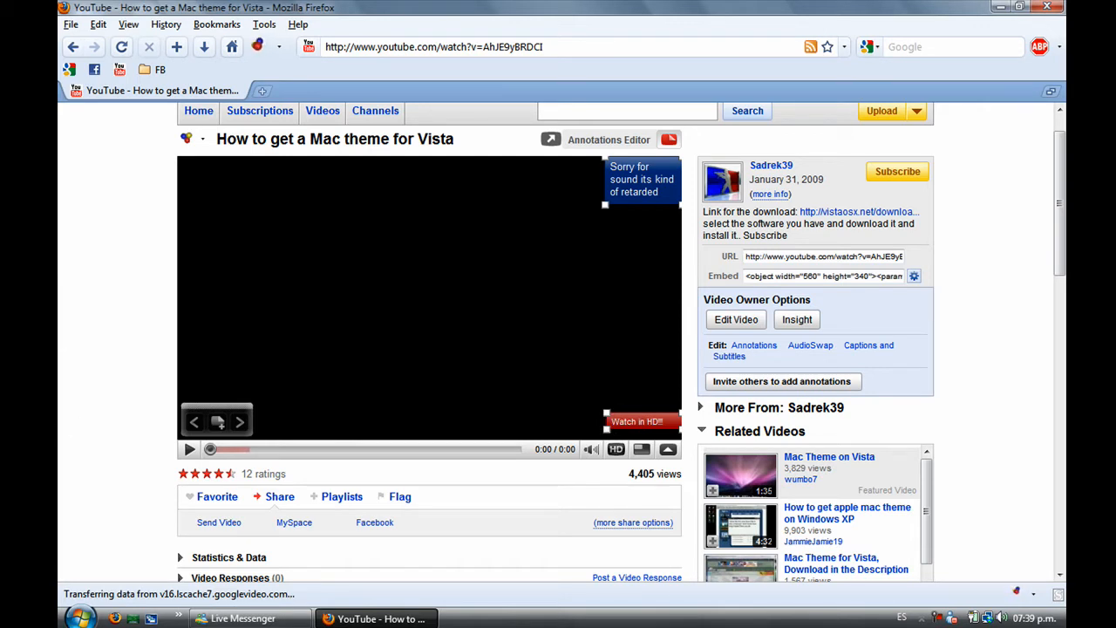
mouse_move(61, 395)
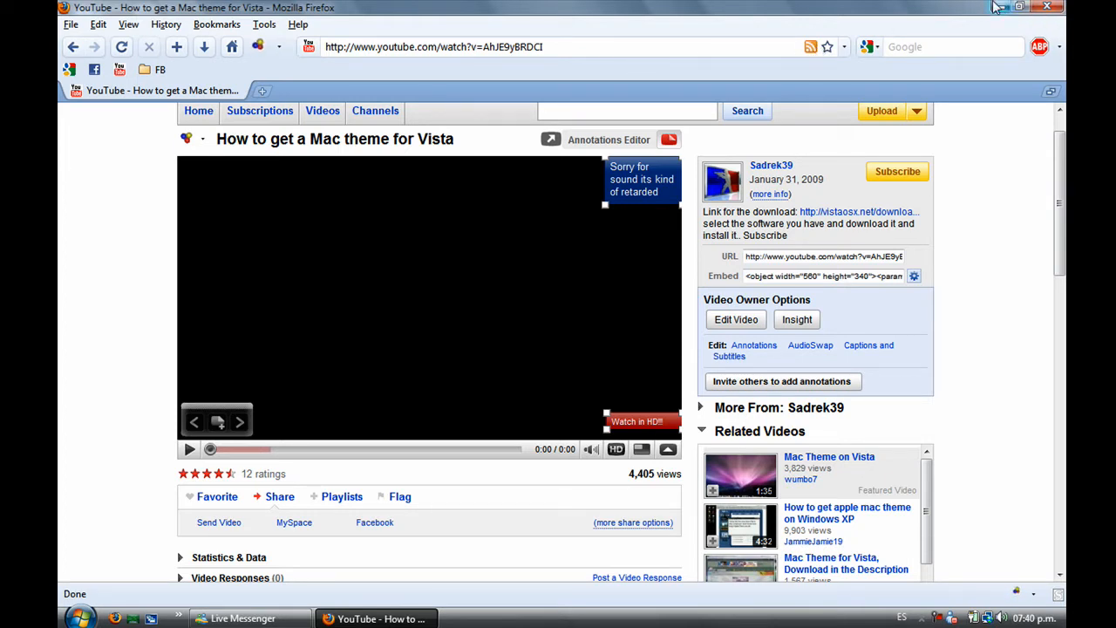
mouse_move(1000, 7)
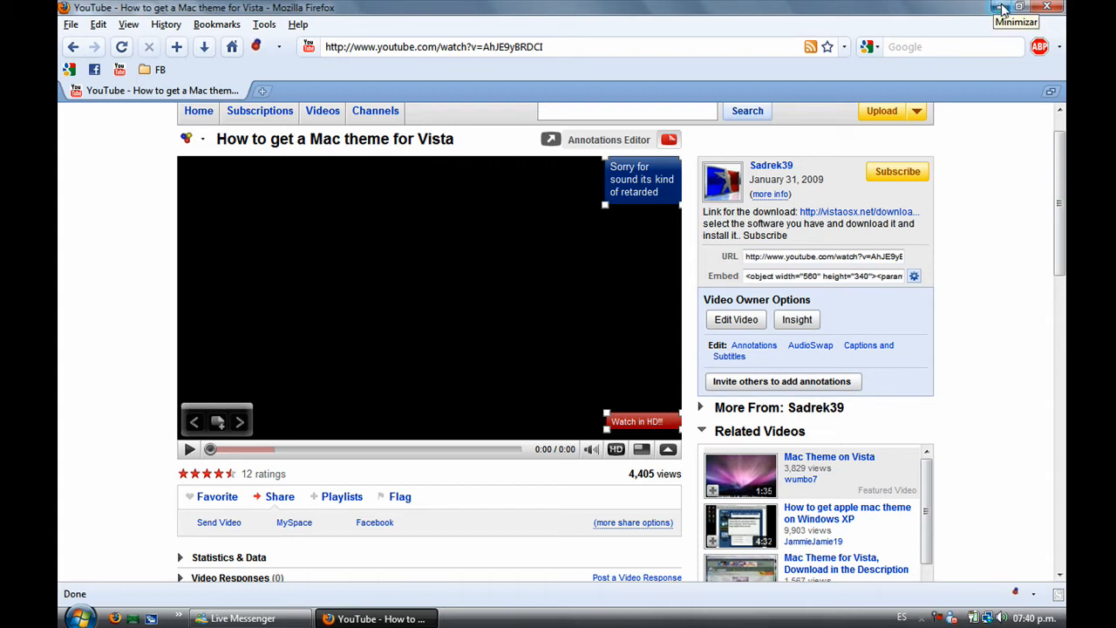
mouse_move(1002, 10)
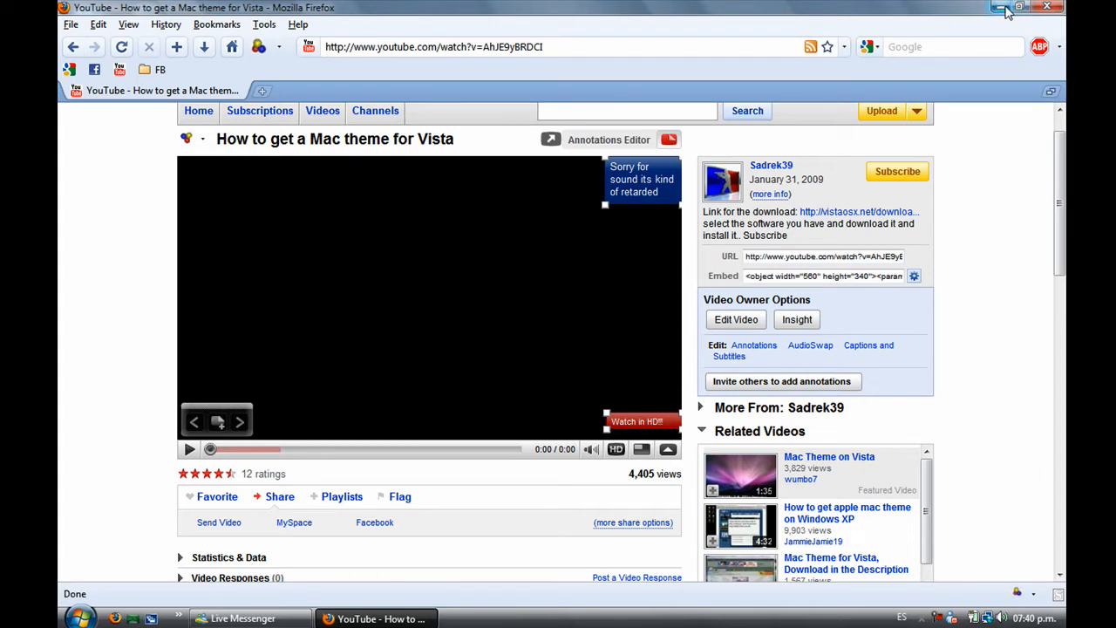
mouse_move(1003, 7)
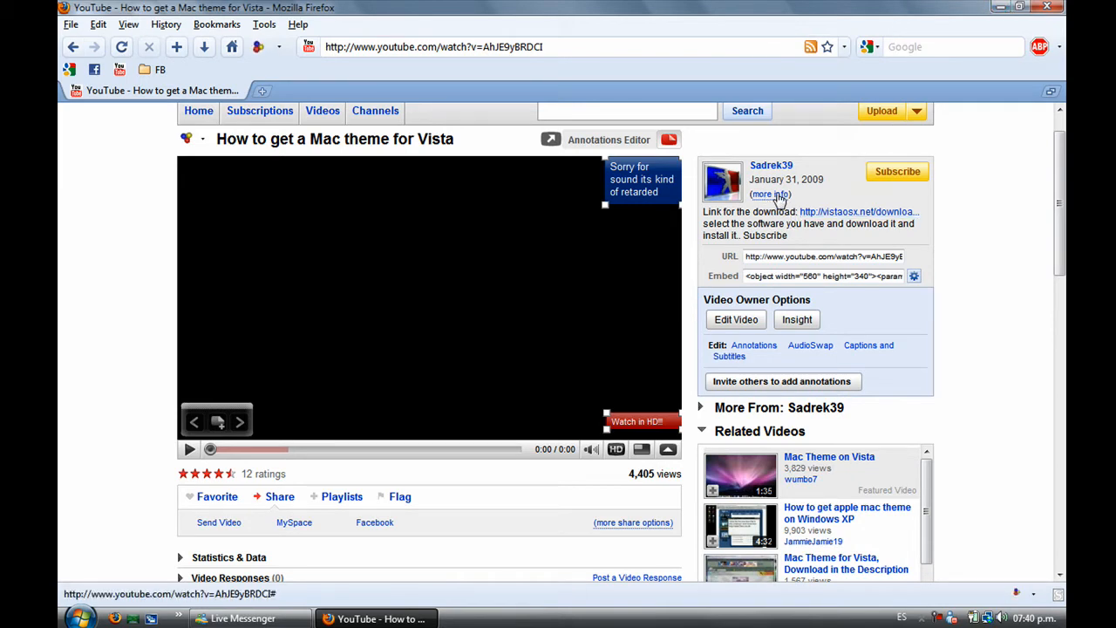
click(770, 194)
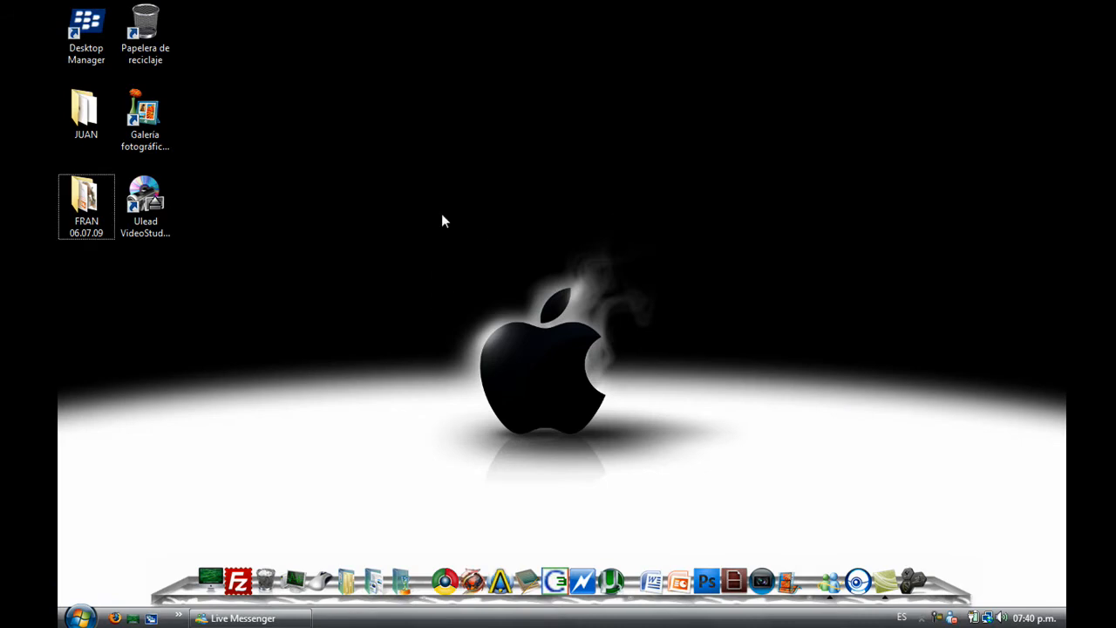
mouse_move(737, 477)
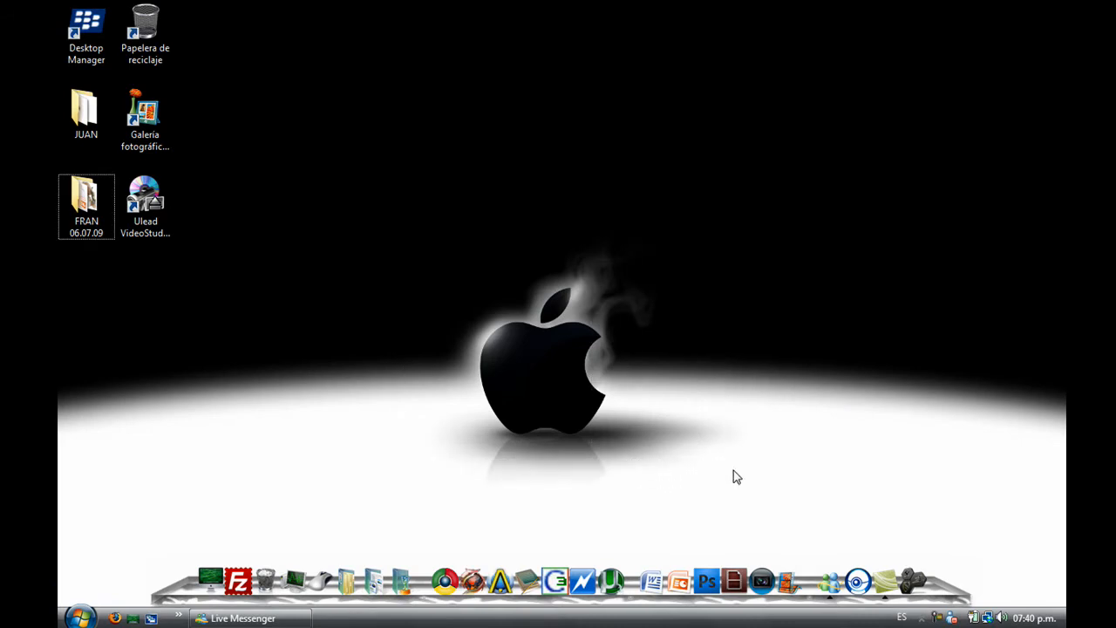
mouse_move(721, 468)
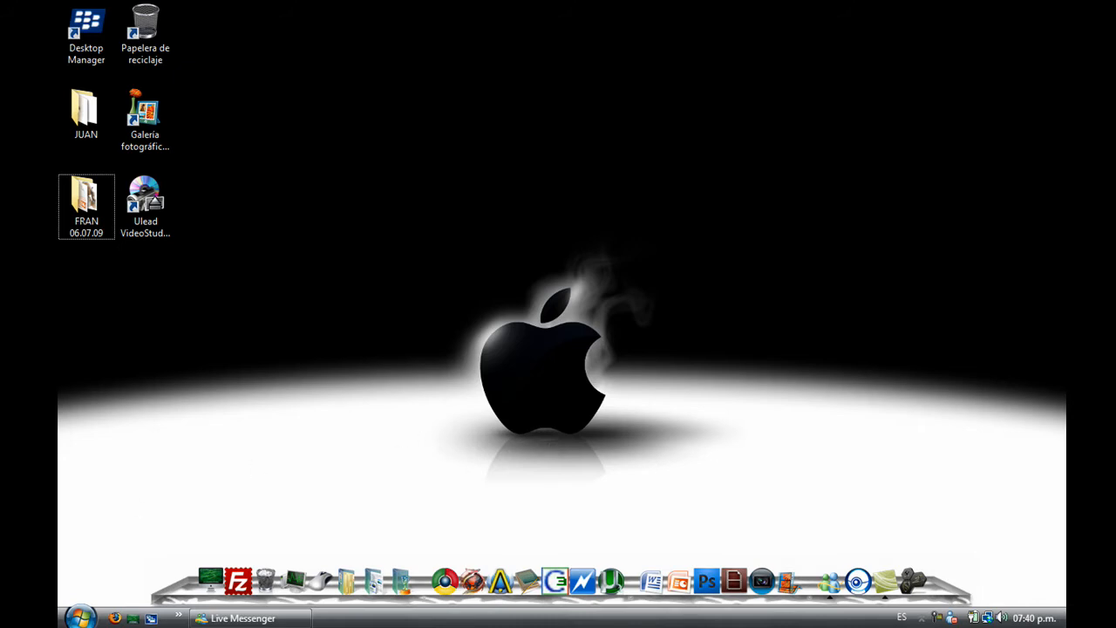
mouse_move(119, 560)
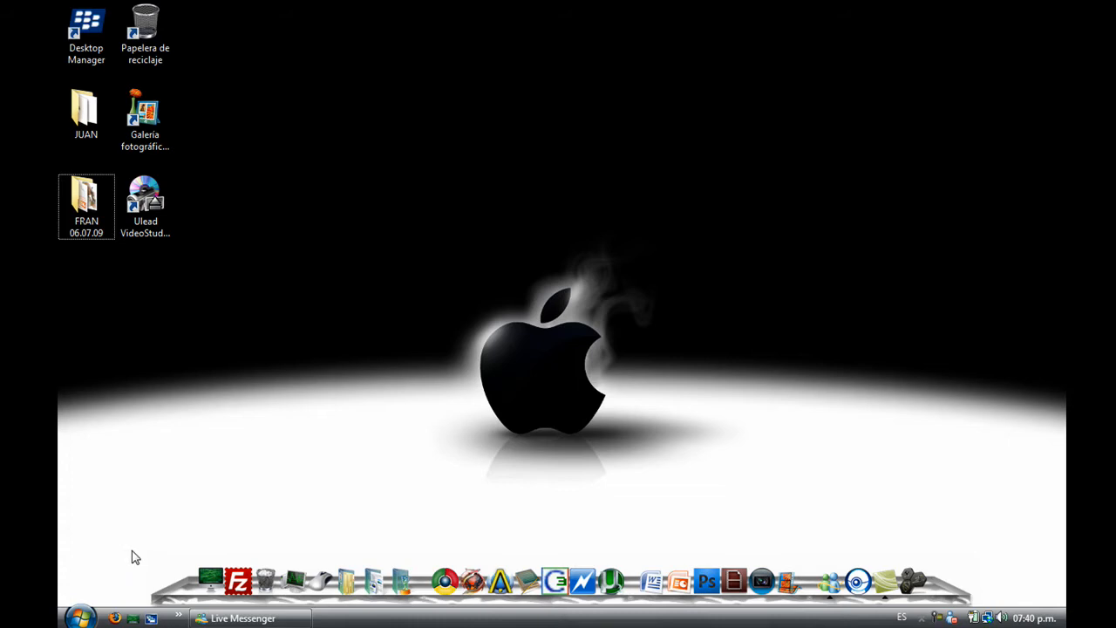
mouse_move(148, 551)
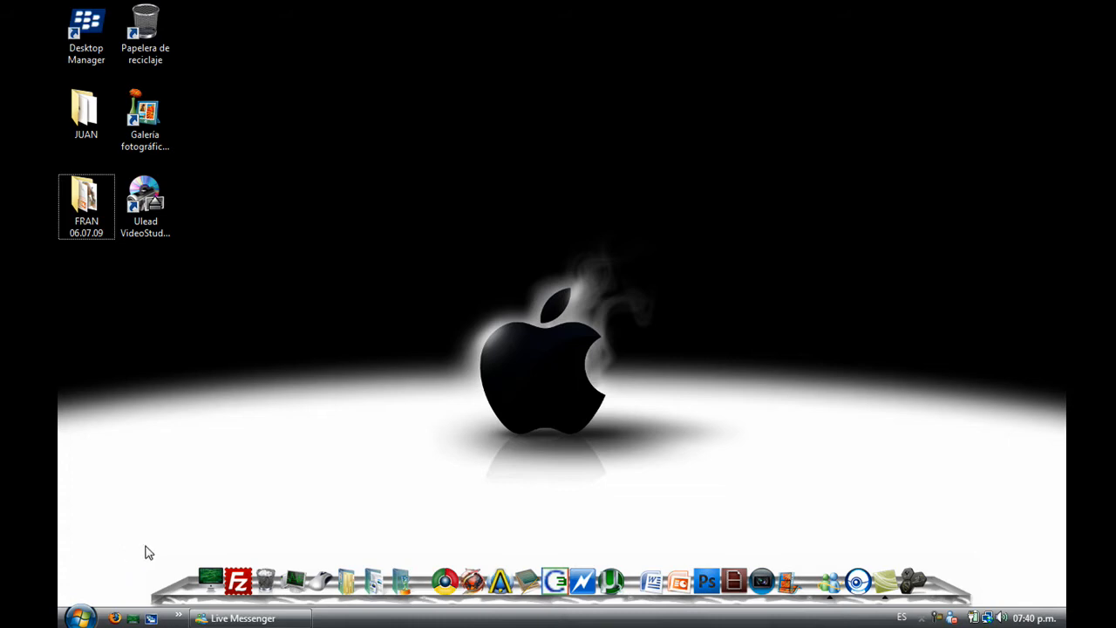
mouse_move(154, 556)
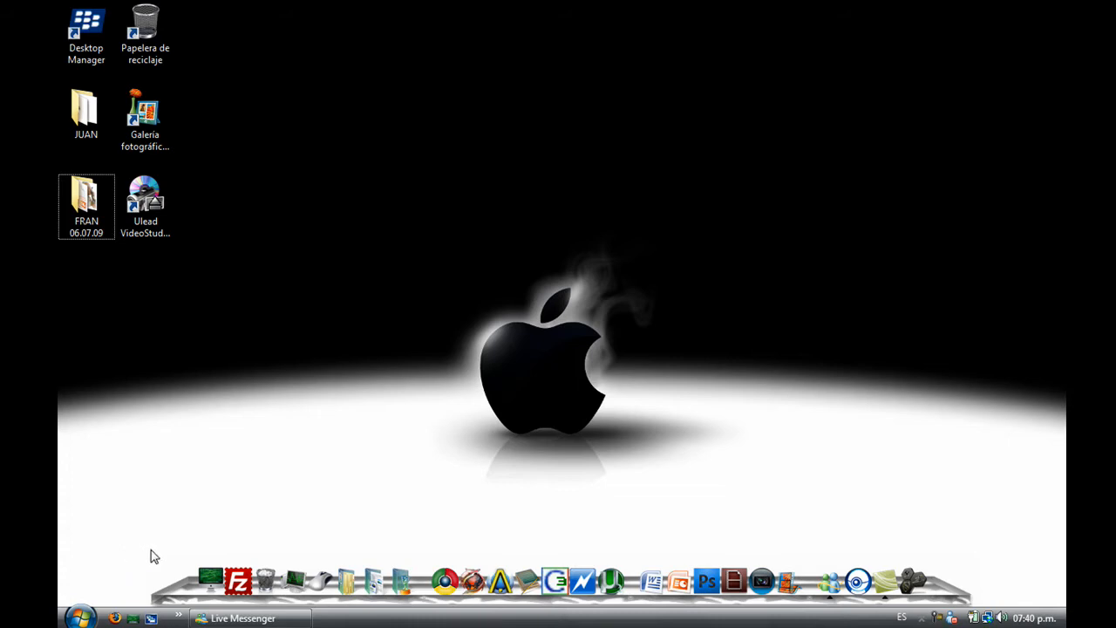
mouse_move(125, 589)
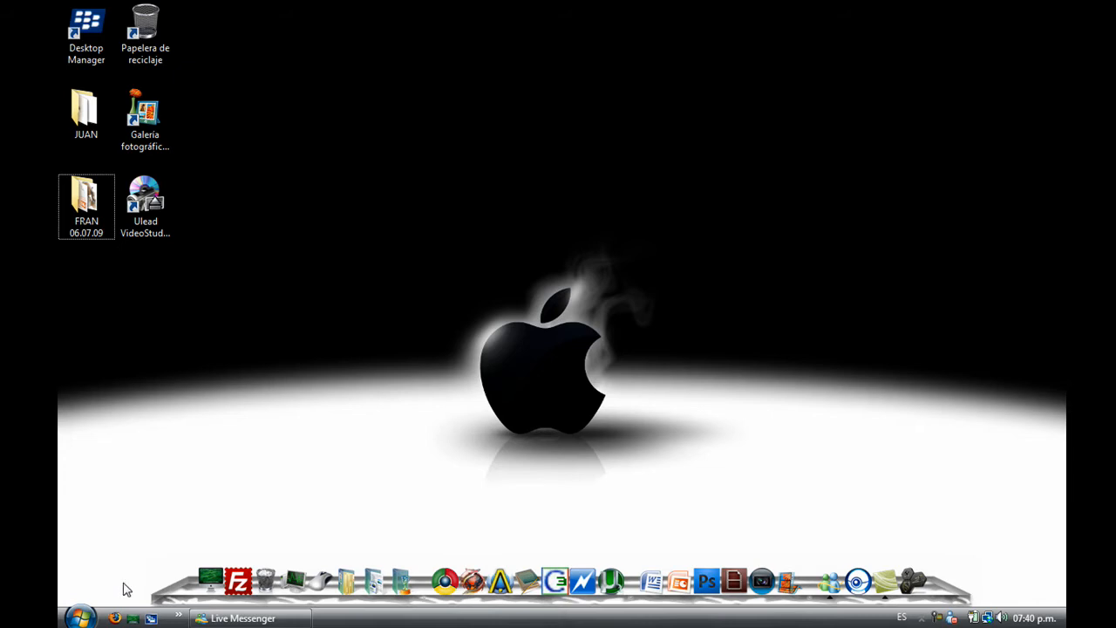
mouse_move(427, 327)
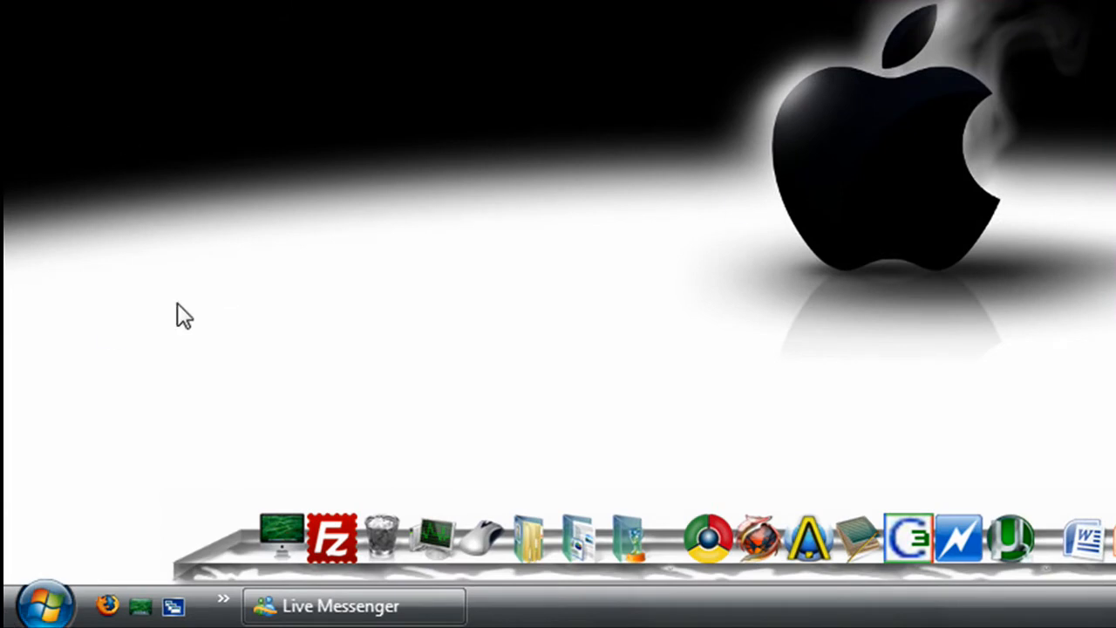
mouse_move(45, 604)
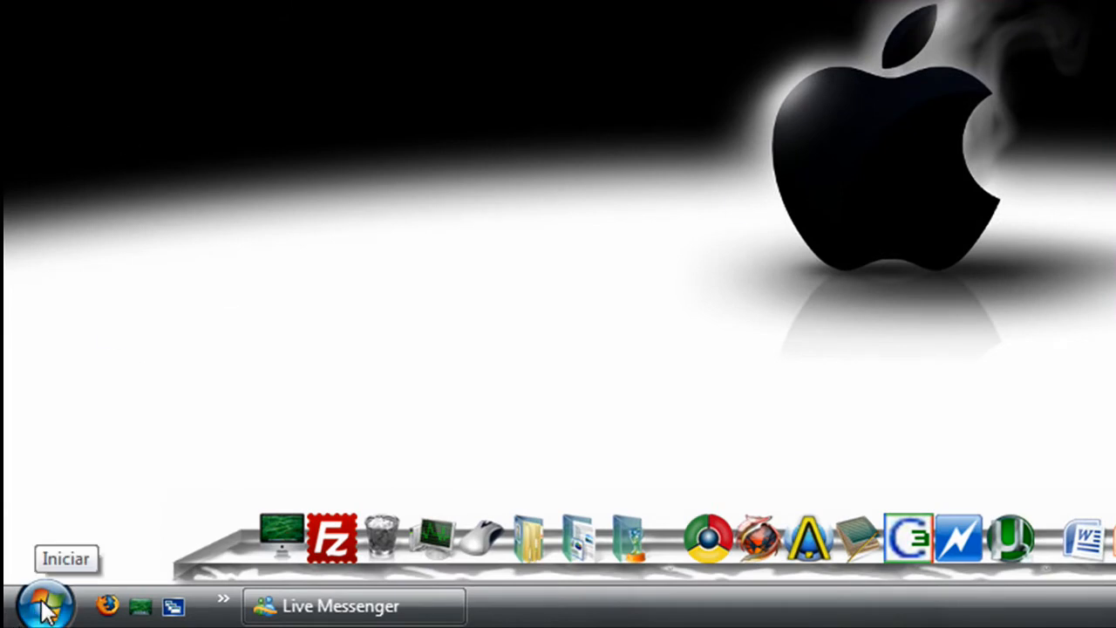
Launch System Restore via Start > All Programs > Accessories > System Tools
click(46, 604)
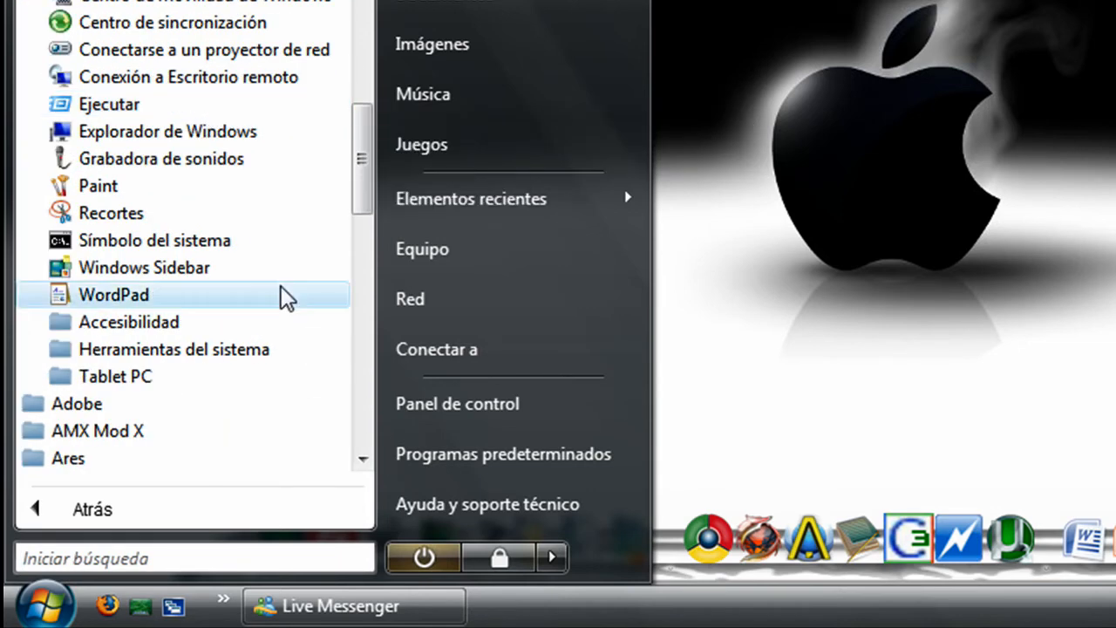
click(174, 348)
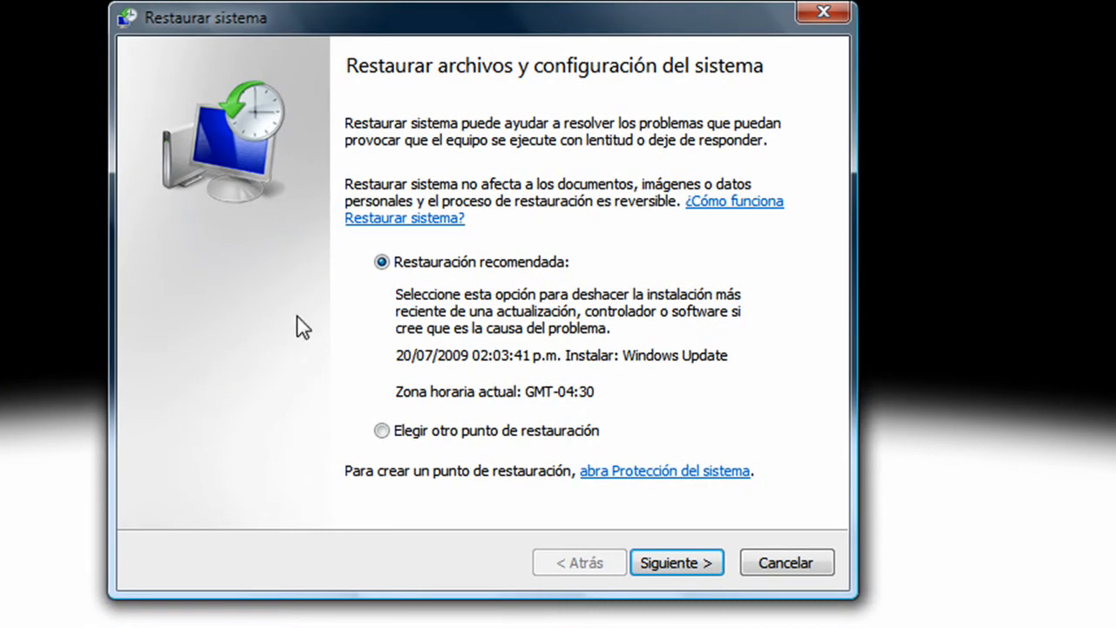
mouse_move(251, 256)
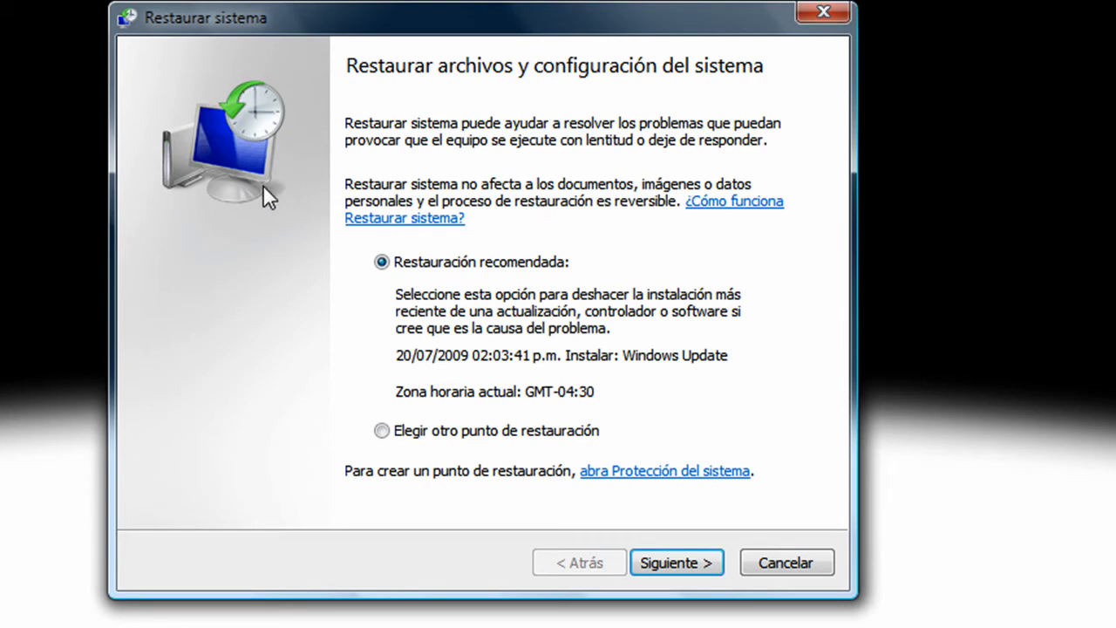
mouse_move(257, 109)
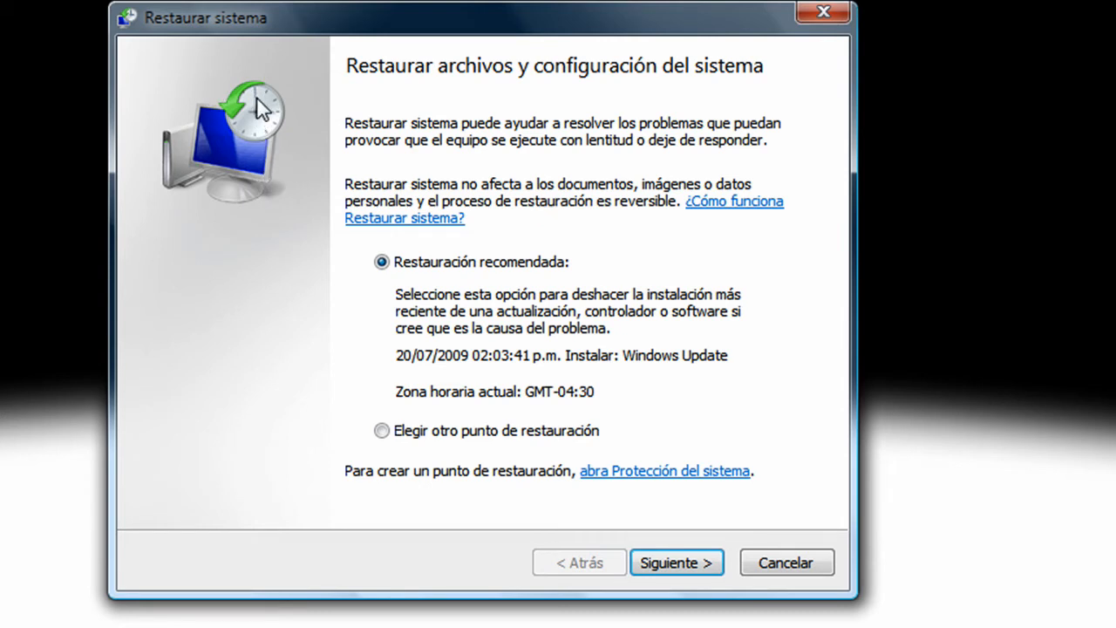
mouse_move(405, 270)
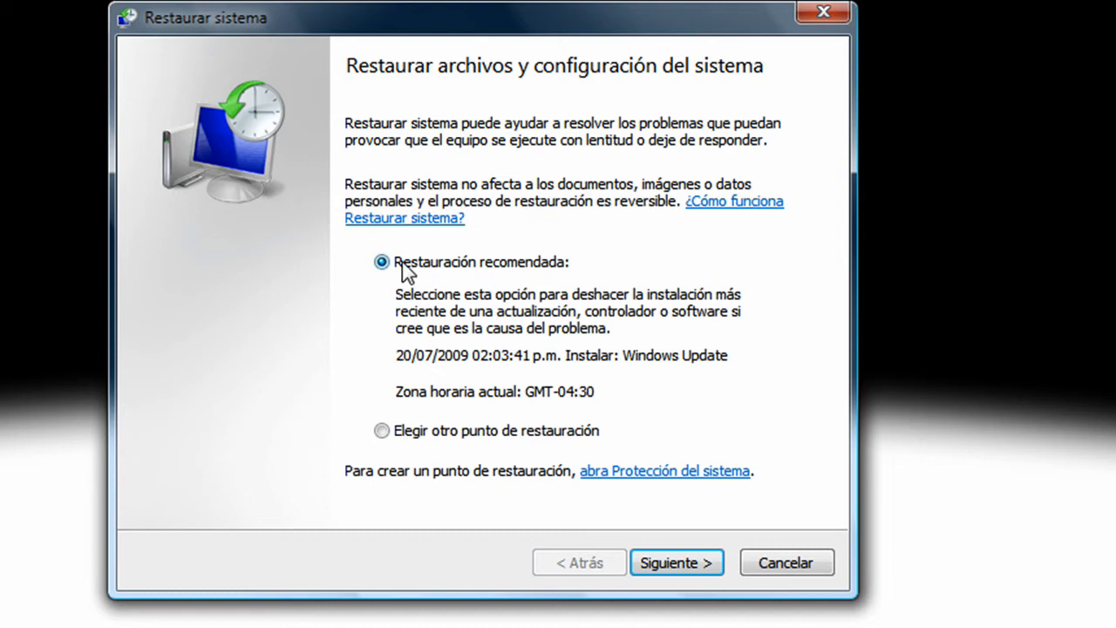
mouse_move(405, 277)
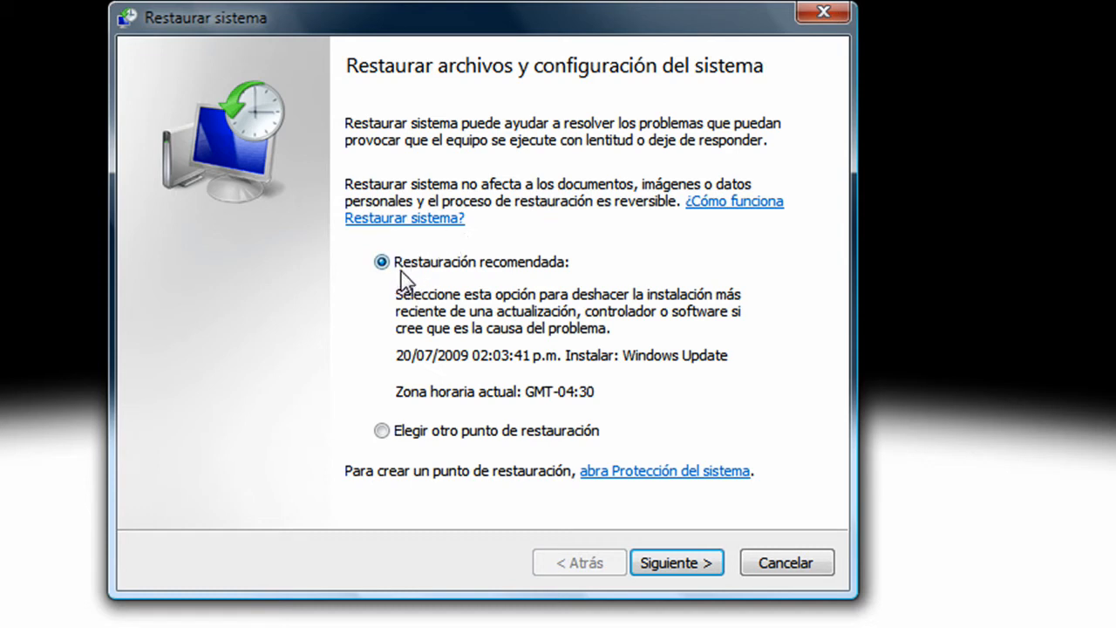
mouse_move(462, 266)
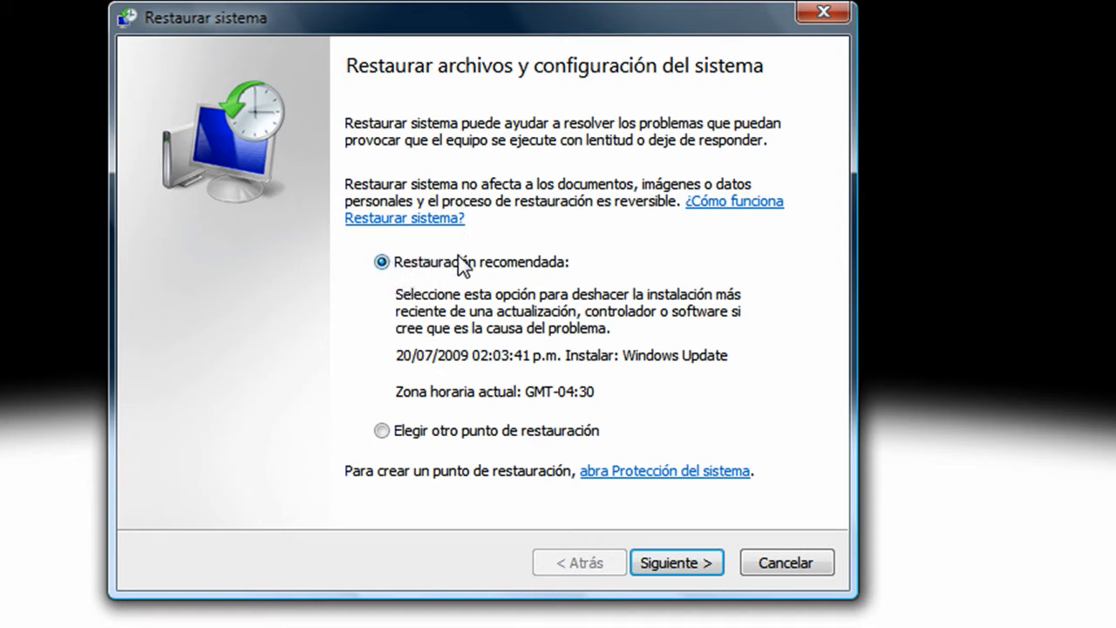
mouse_move(487, 250)
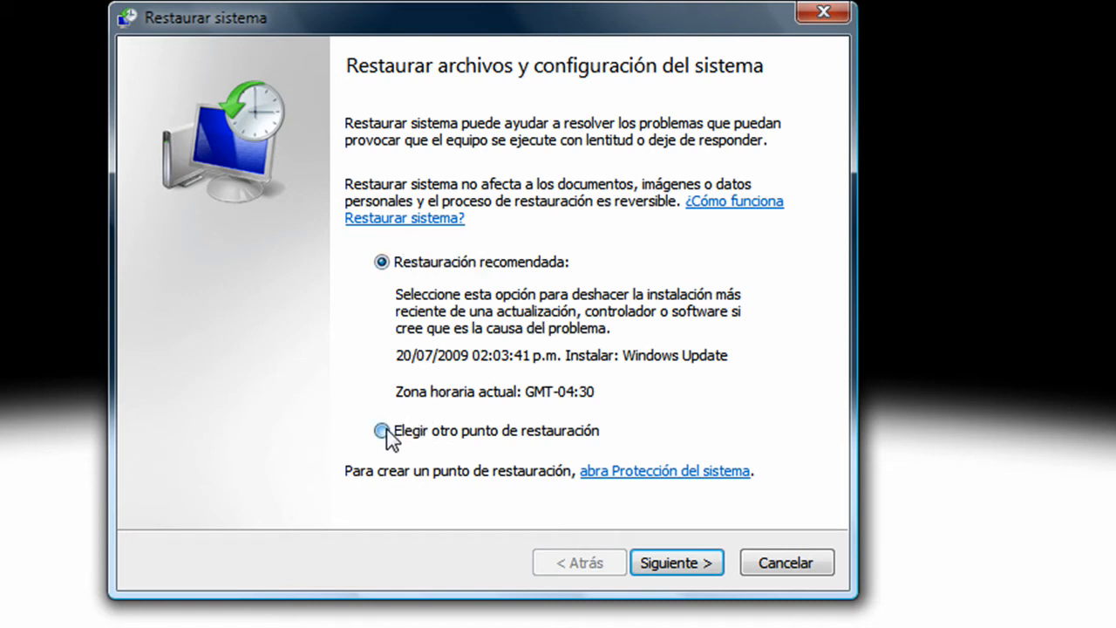
Select 'Elegir otro punto de restauración' to choose a different restore point
click(381, 431)
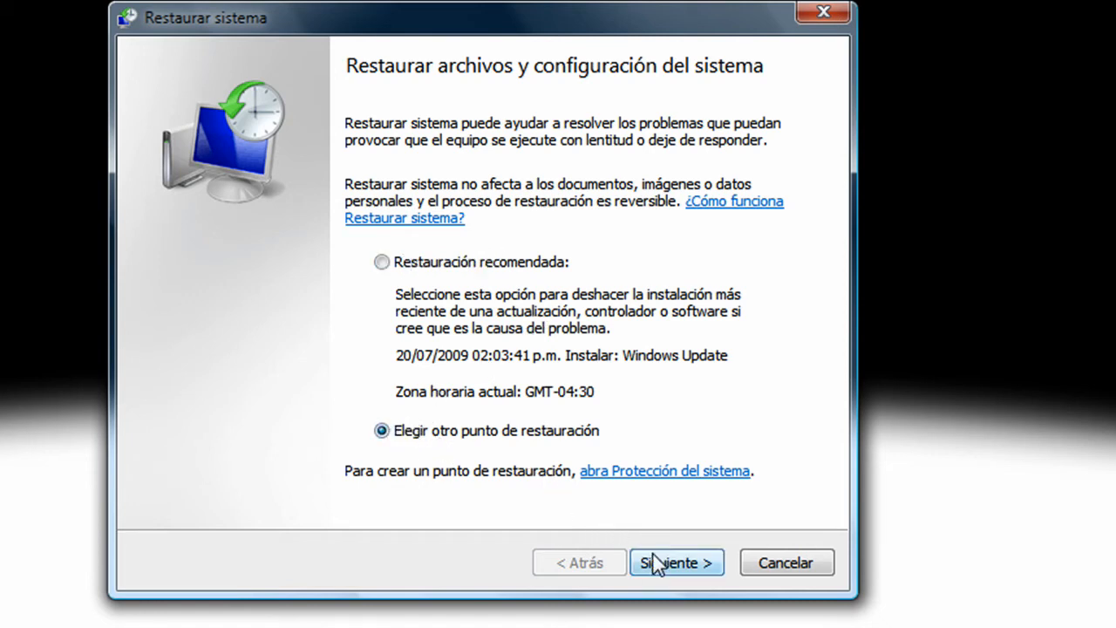
mouse_move(679, 571)
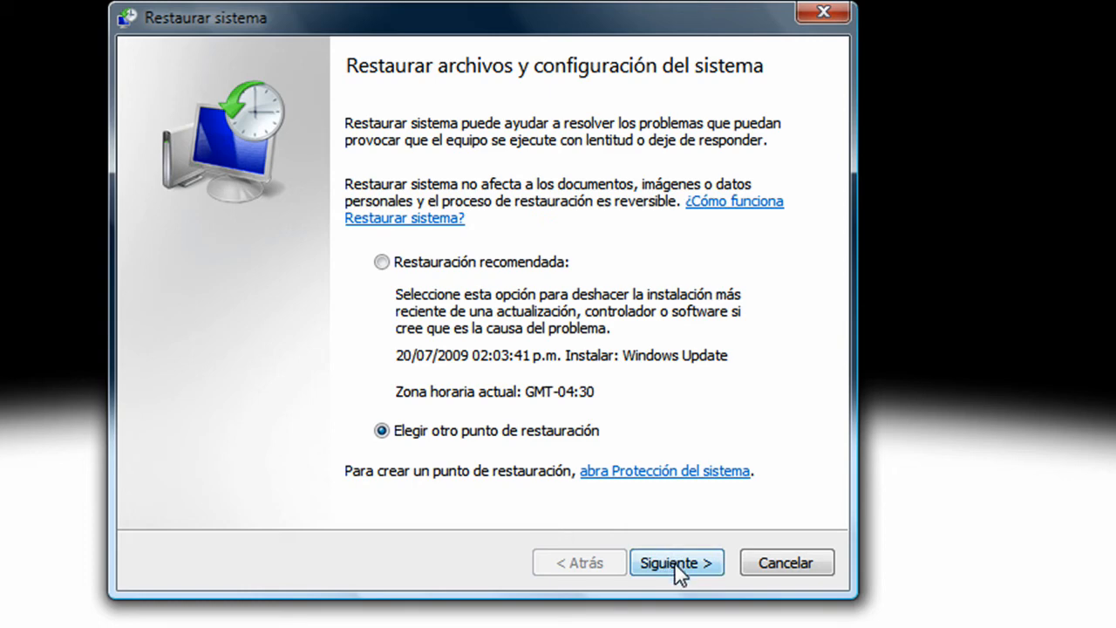
Select the 19/07/2009 checkpoint and show restore points older than 5 days
click(675, 562)
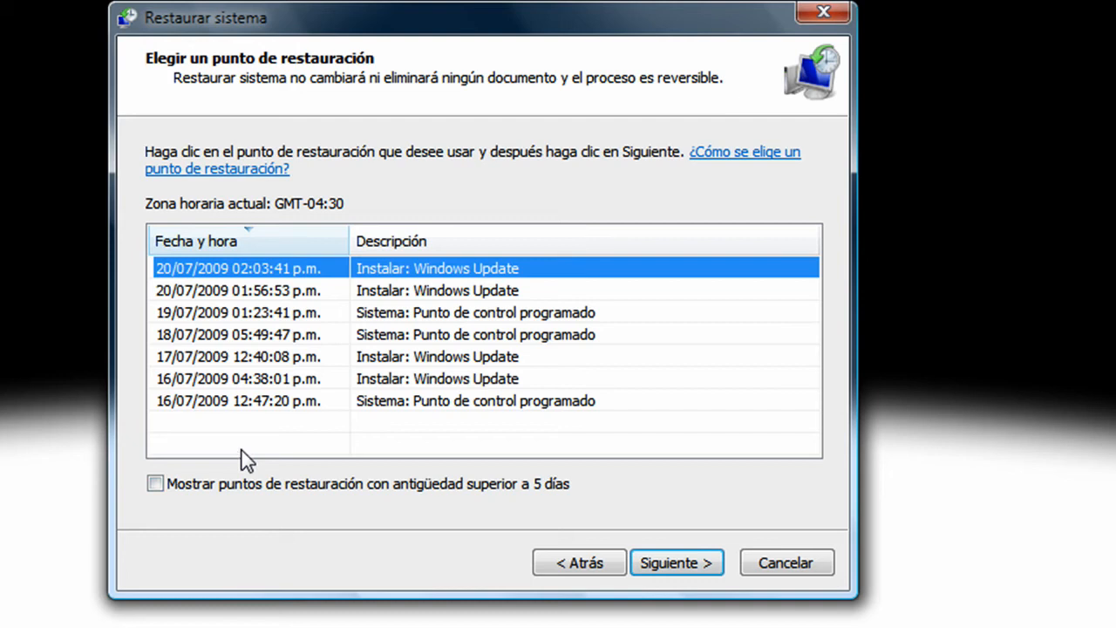
mouse_move(174, 347)
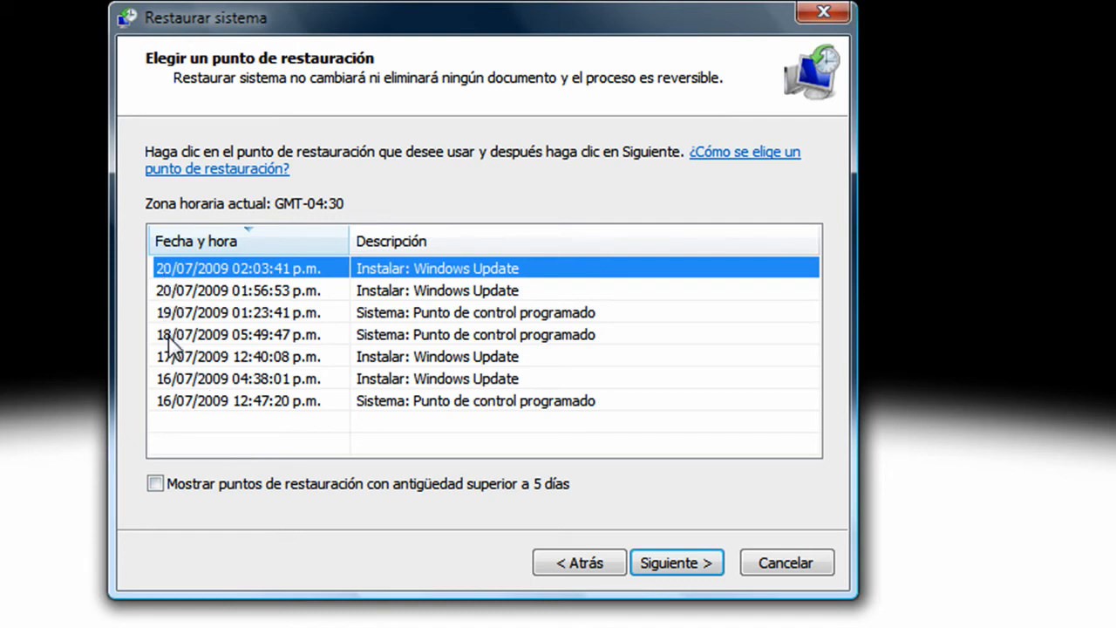
mouse_move(170, 401)
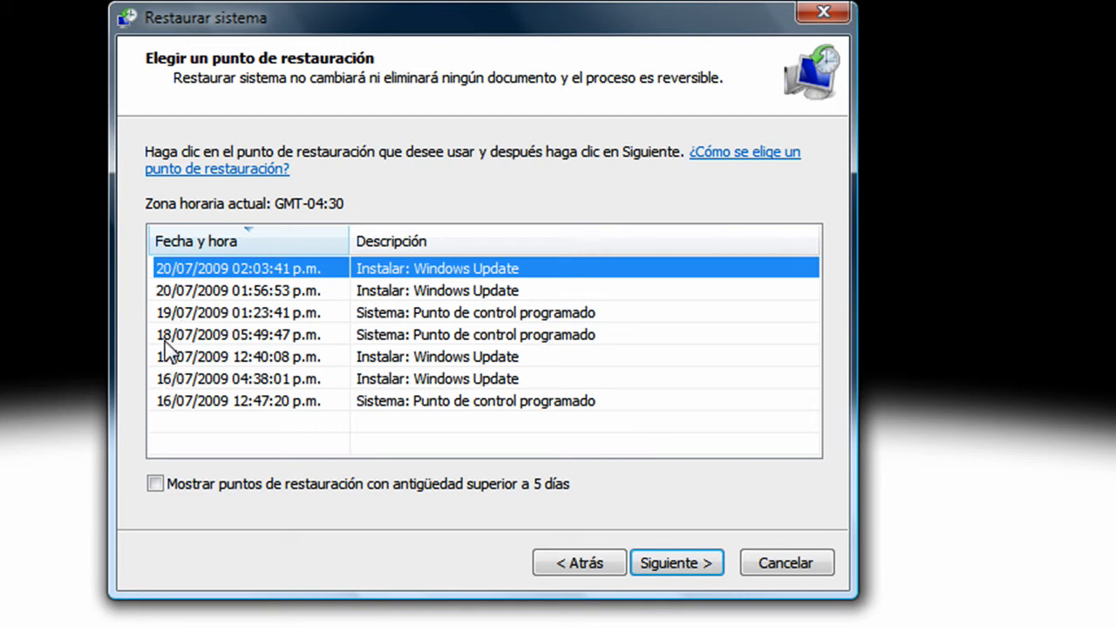
mouse_move(225, 249)
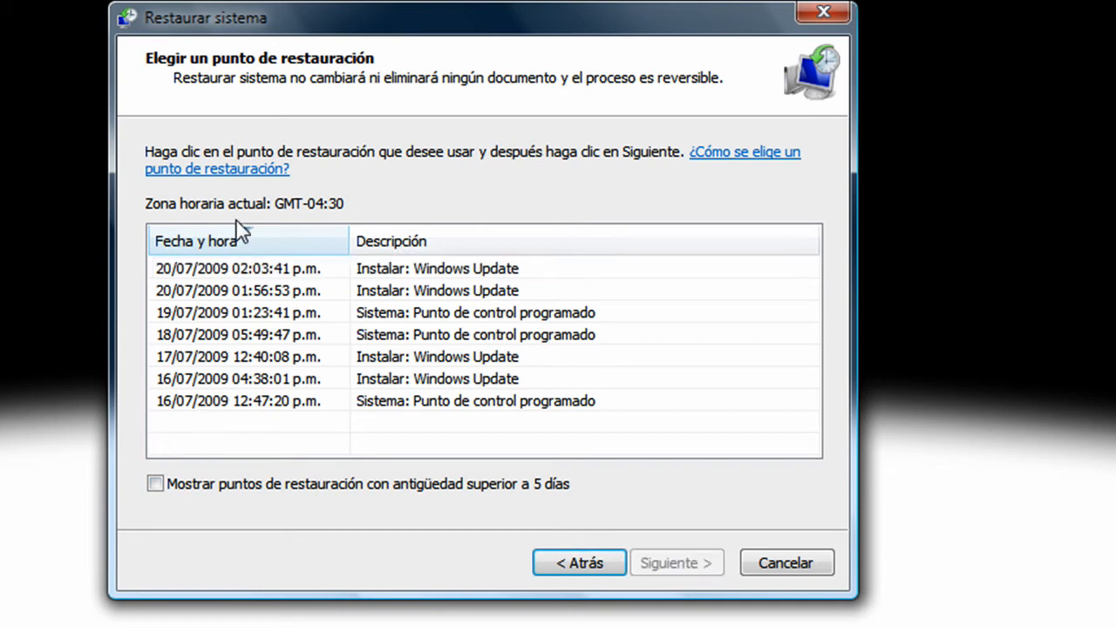
click(262, 312)
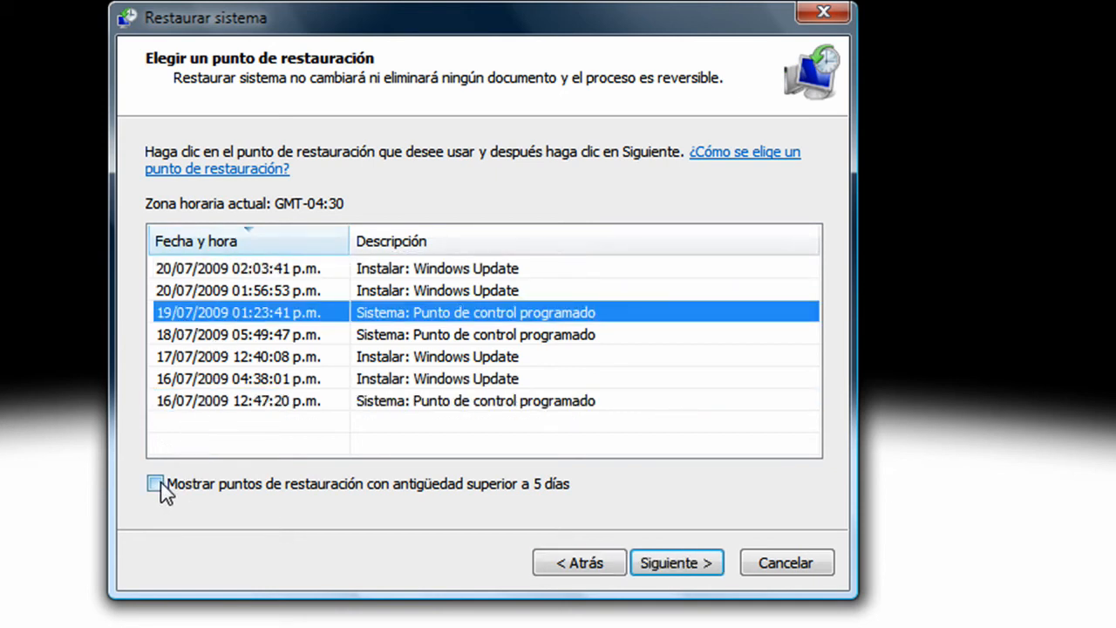
click(156, 483)
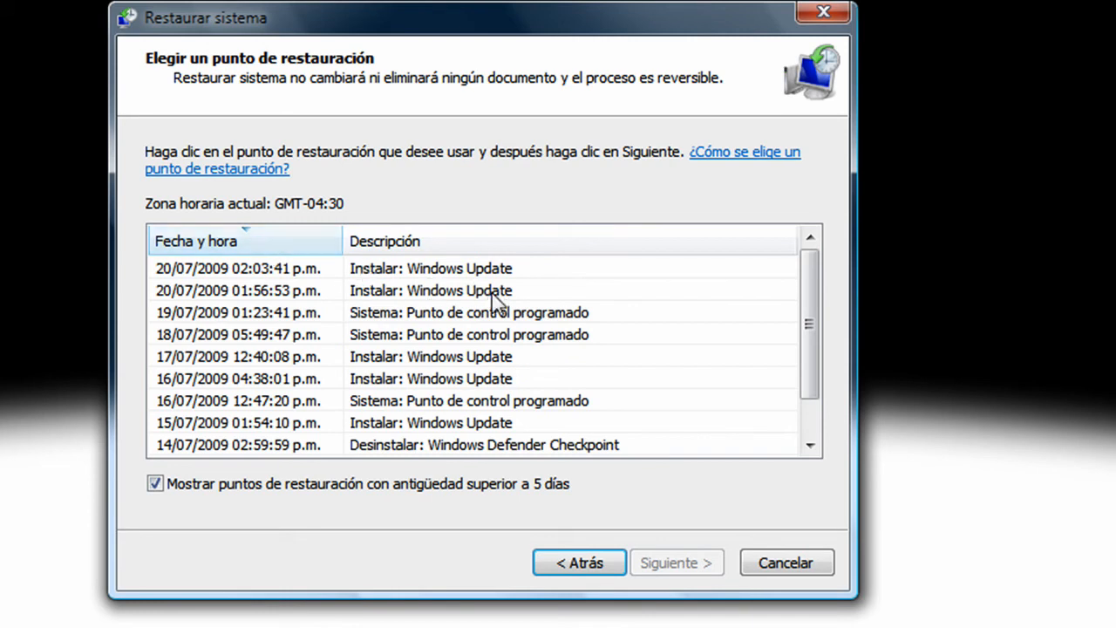
scroll(down, 3)
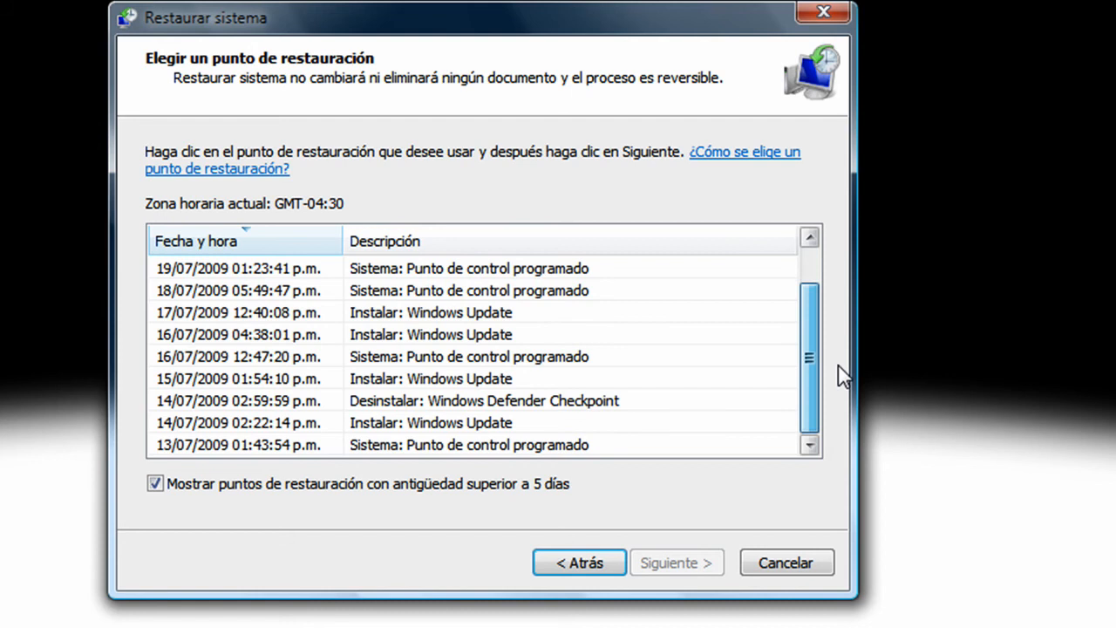
click(436, 445)
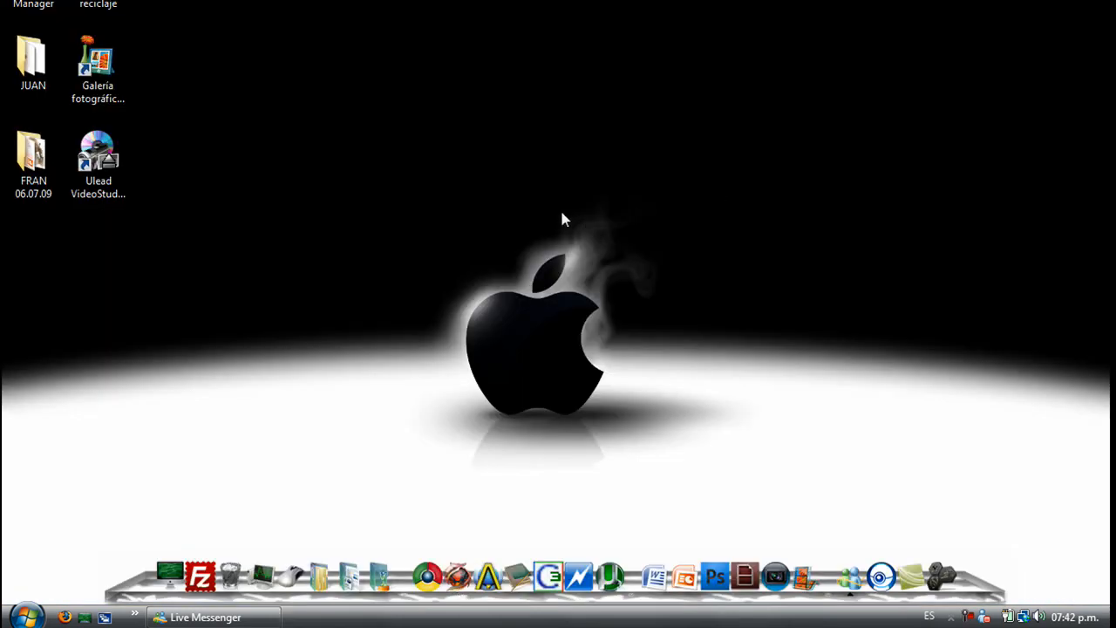
mouse_move(597, 299)
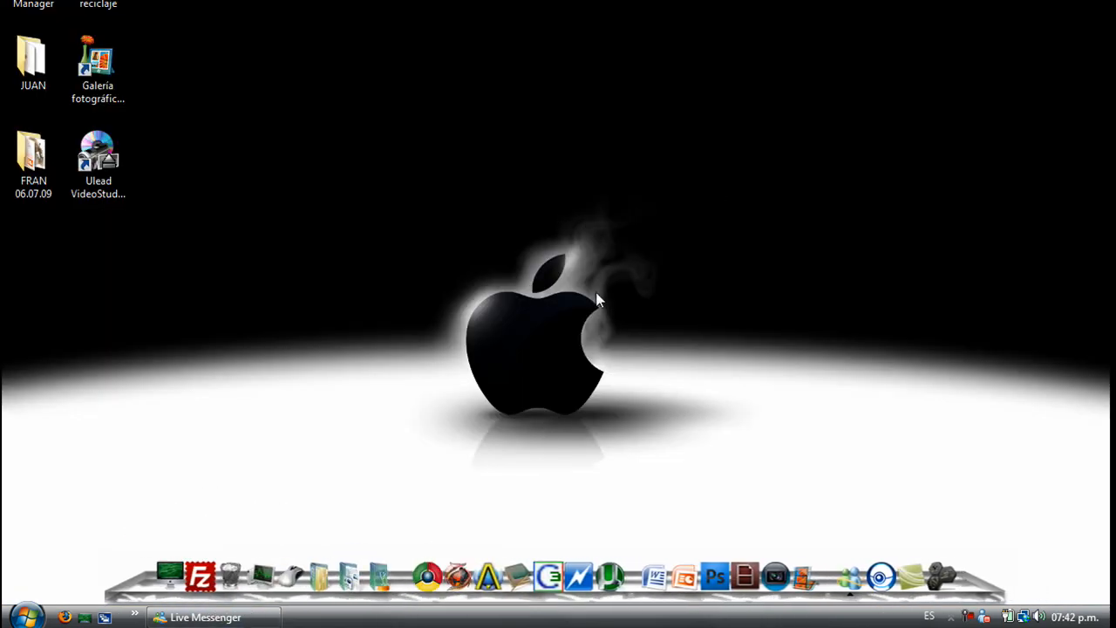
mouse_move(568, 269)
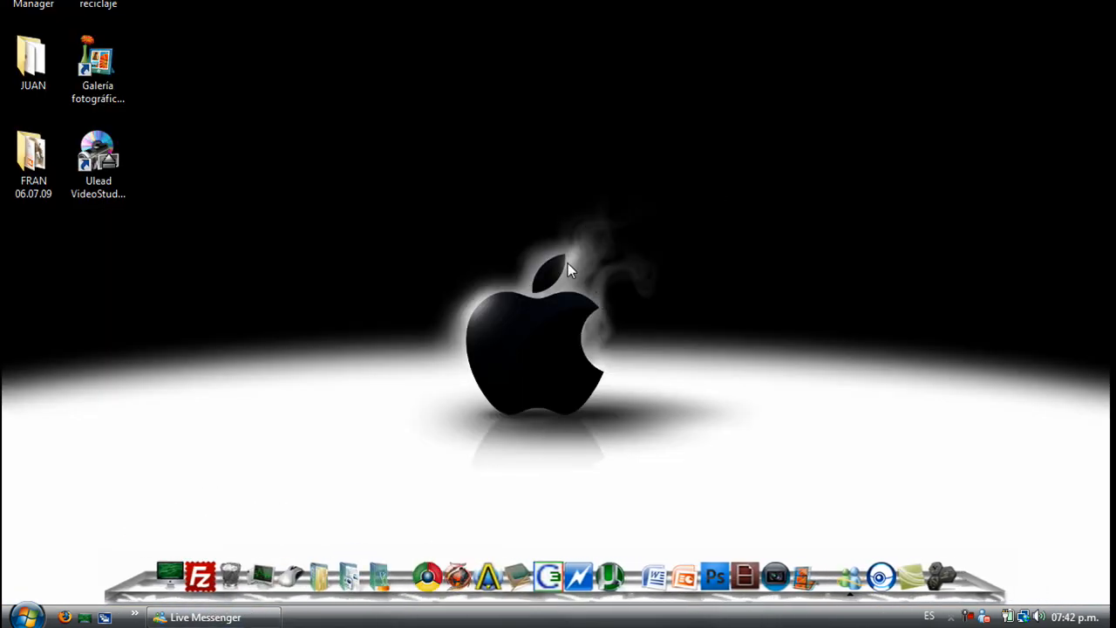